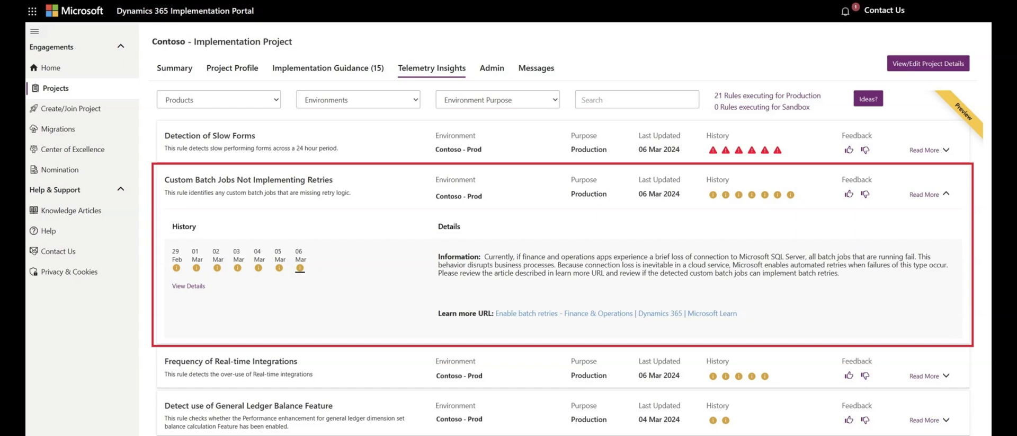
# Step: View the 06 Mar execution details for Custom Batch Jobs Not Implementing Retries (TST_InboundStatement, 1147 executions)
pyautogui.click(188, 285)
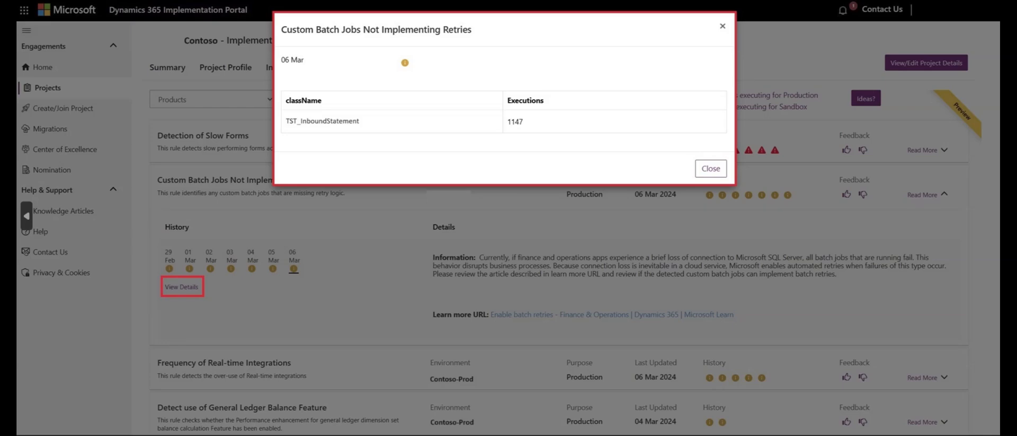
# Step: Start a New Telemetry Request from Setup Telemetry: Partner role, different tenant, Production, 4/11/2024 to 5/30/2024
pyautogui.click(710, 168)
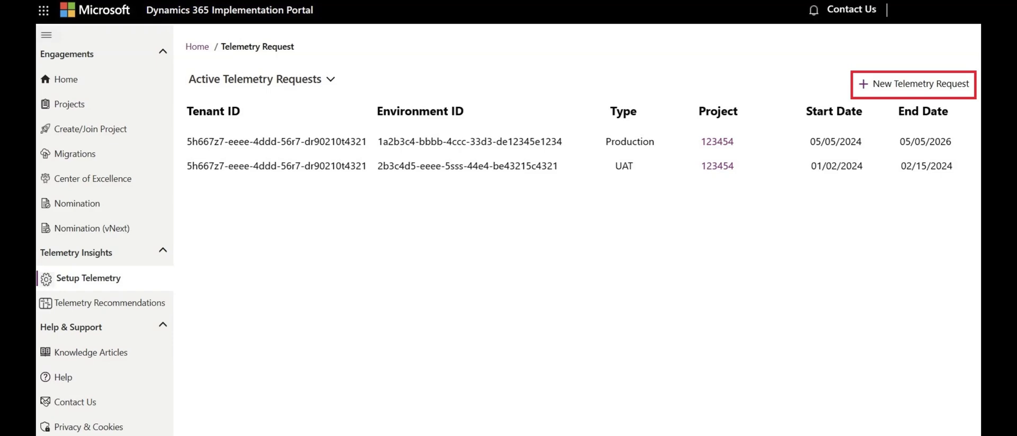
pyautogui.click(913, 84)
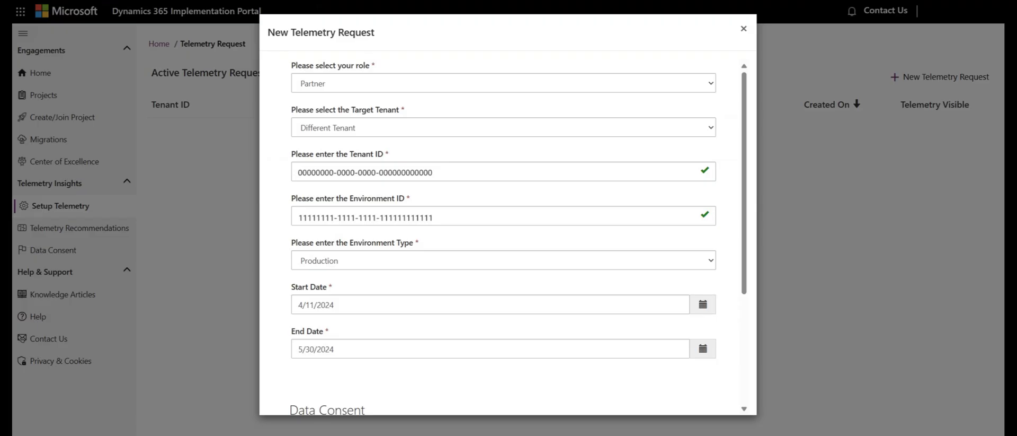